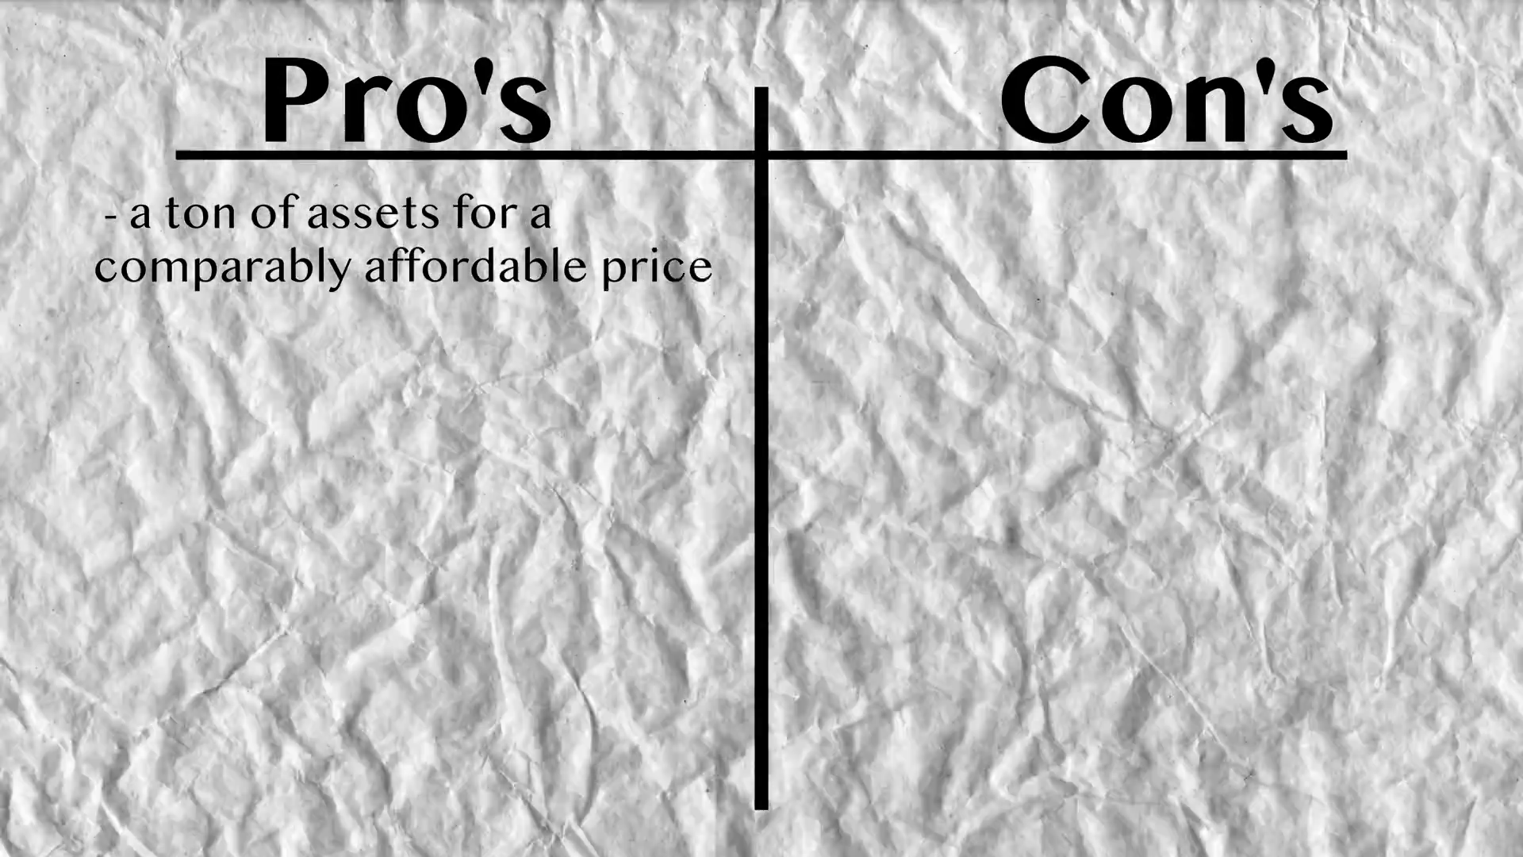
pyautogui.write('- everything in one big bundle')
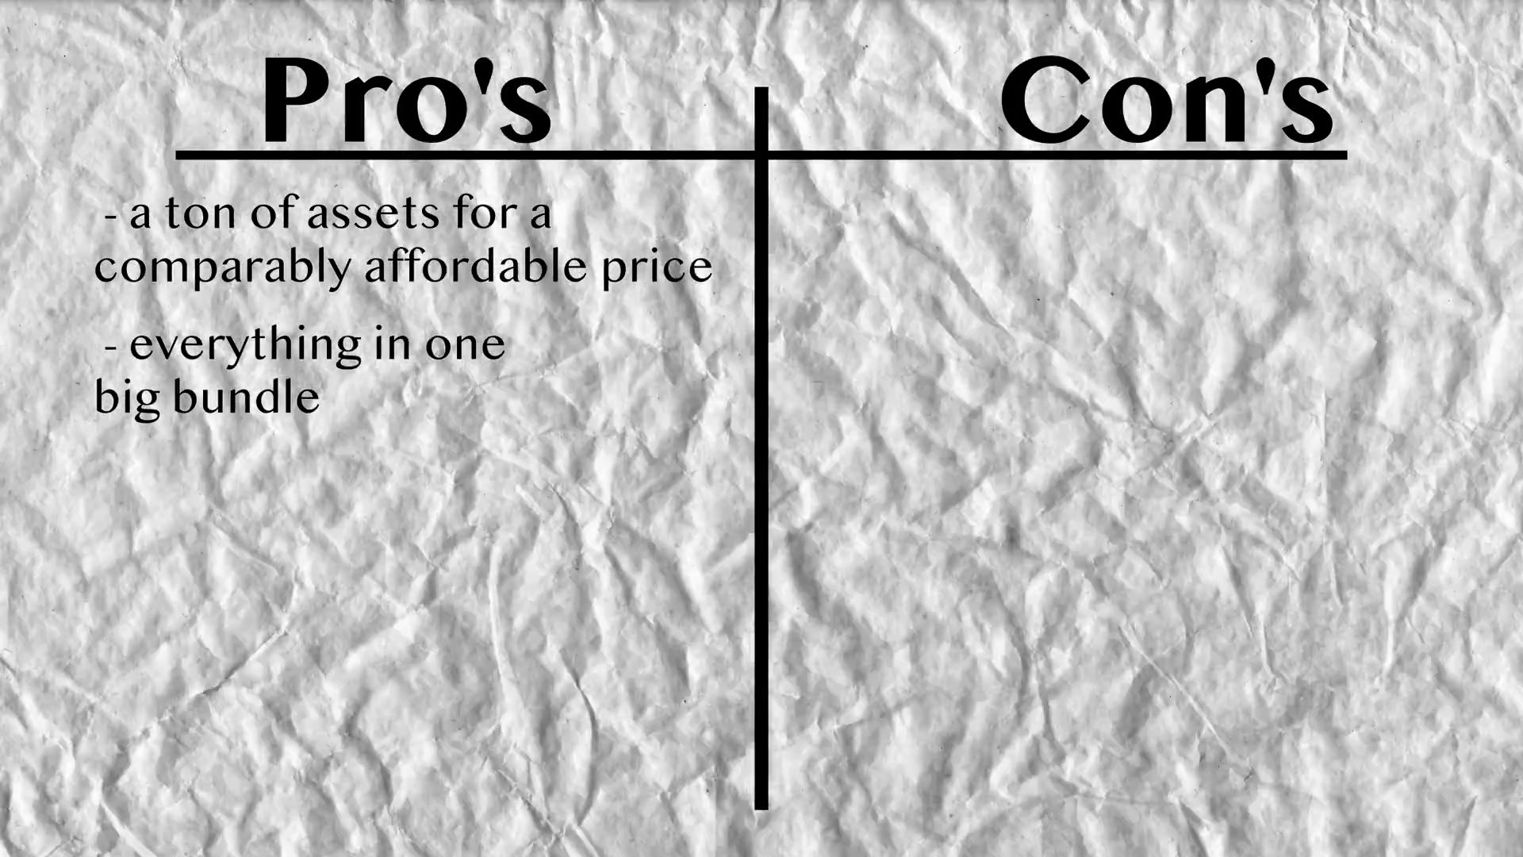